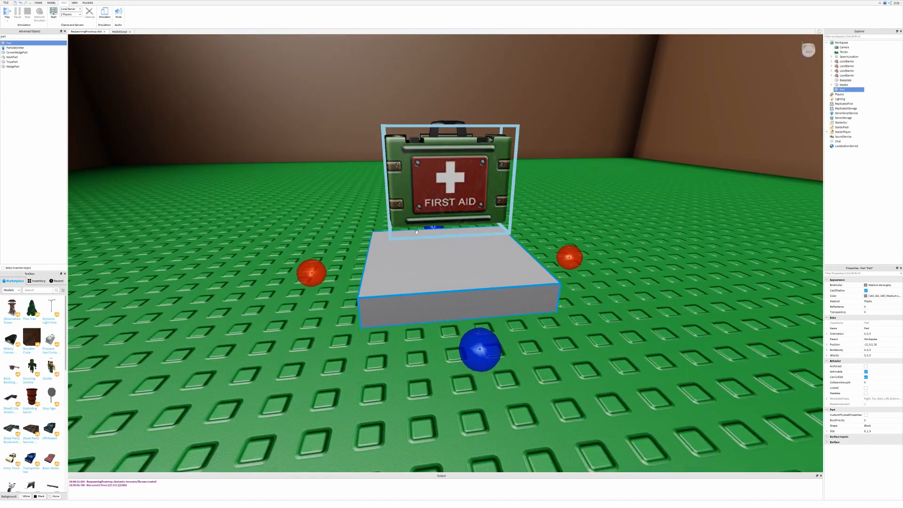
Pick a new BrickColor for the grey block beneath the medkit from the palette
left_click(878, 285)
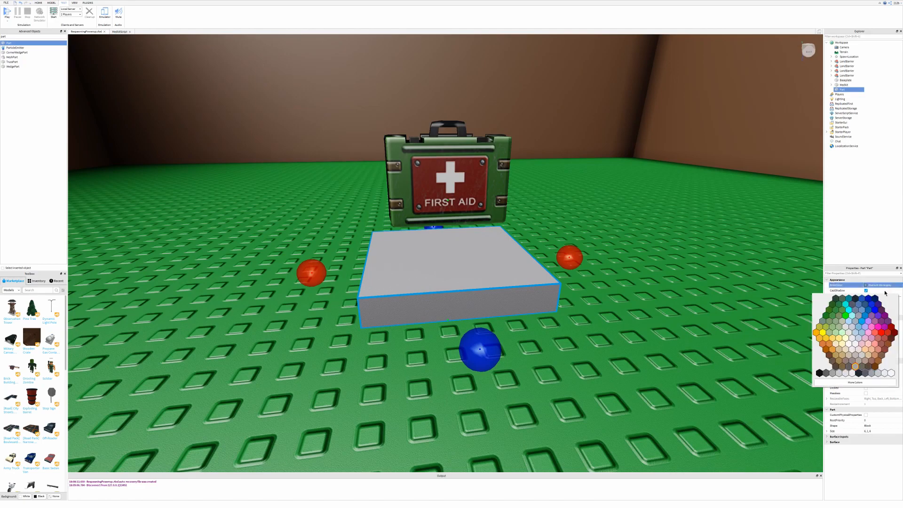
left_click(864, 328)
type("Spawne")
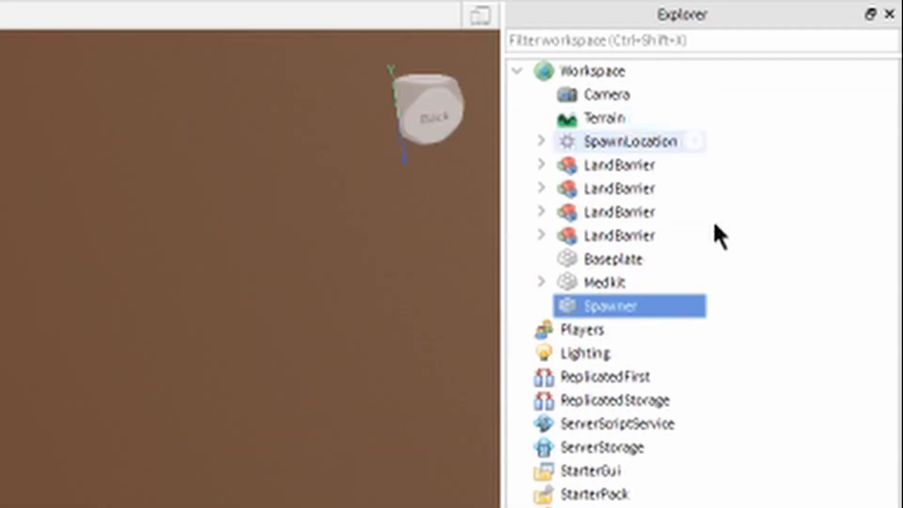
Insert a Script into Spawner, rename it SpawnerScript, and move Medkit into ServerStorage
left_click(666, 304)
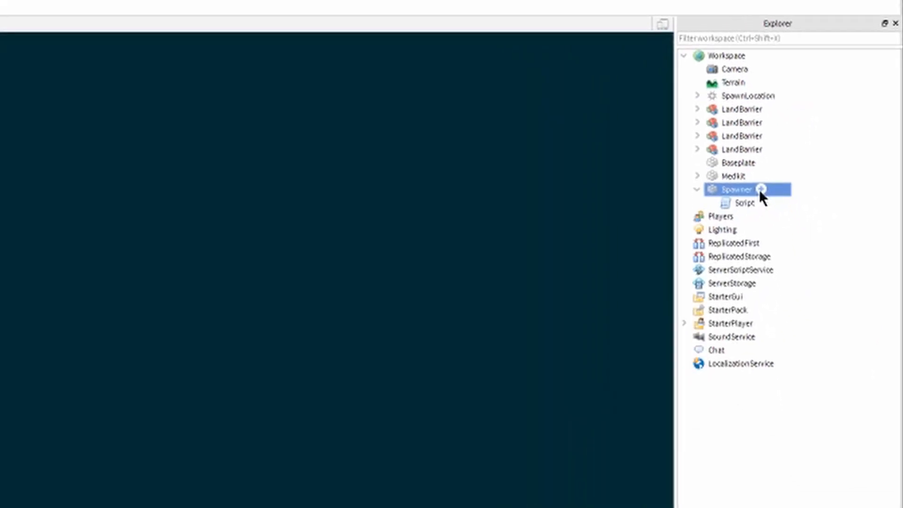
double_click(744, 204)
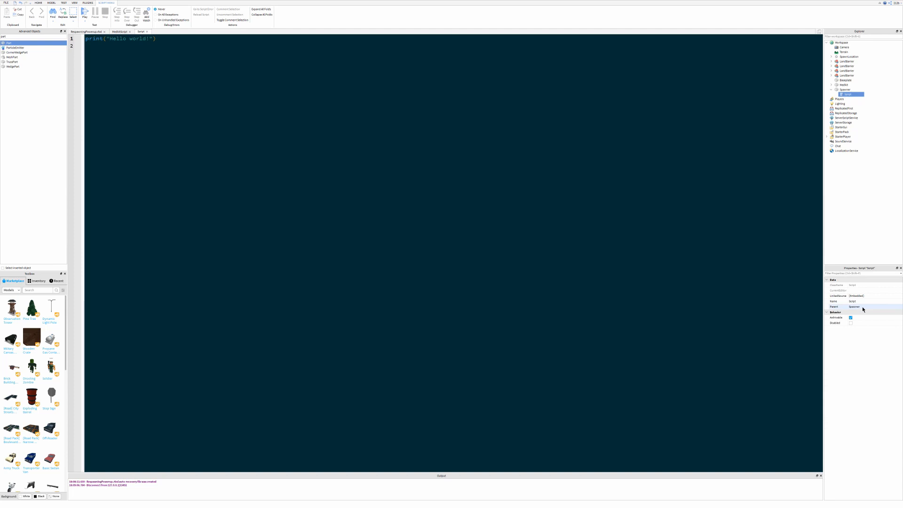
double_click(852, 301)
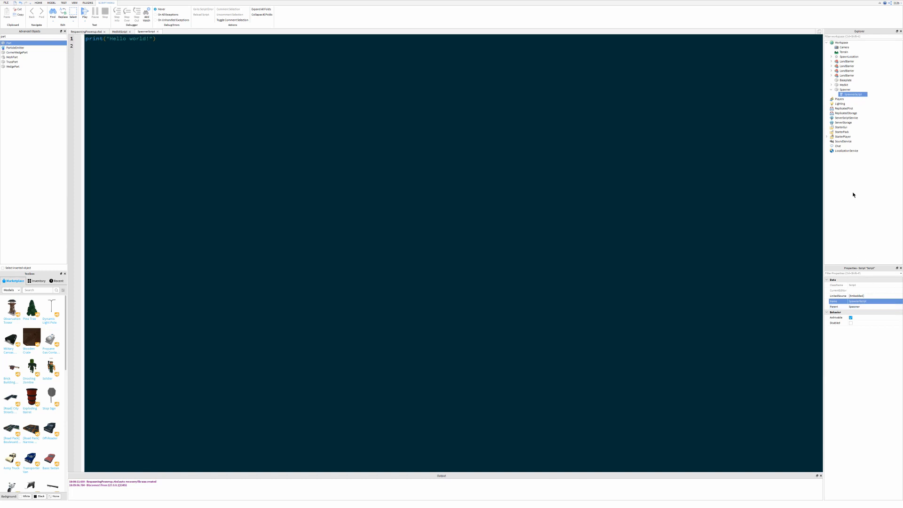
left_click(845, 85)
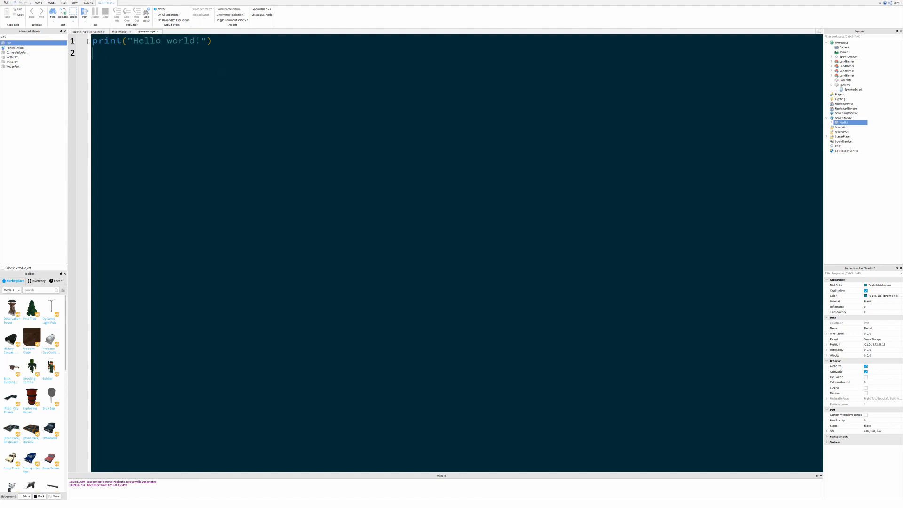
Replace the hello-world line with local ServerStorage = game:GetService("ServerStorage")
triple_click(152, 40)
type("Server")
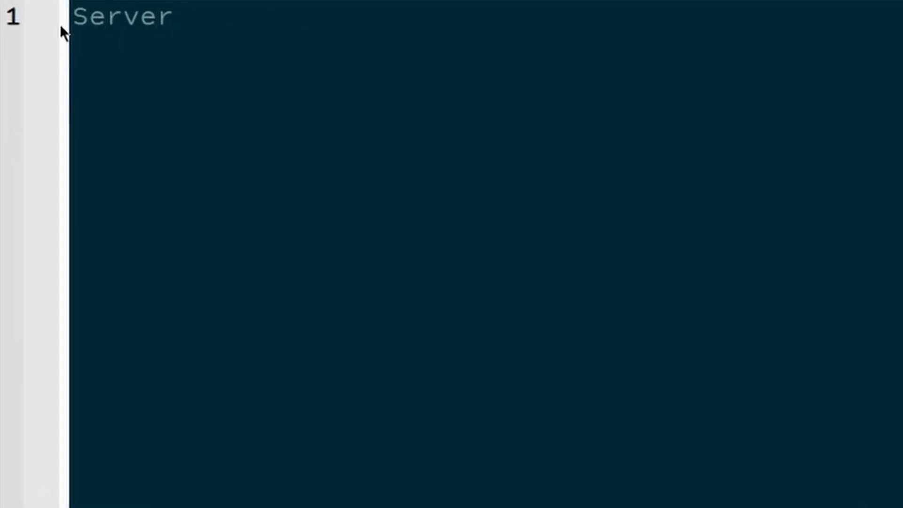
type("Storage =")
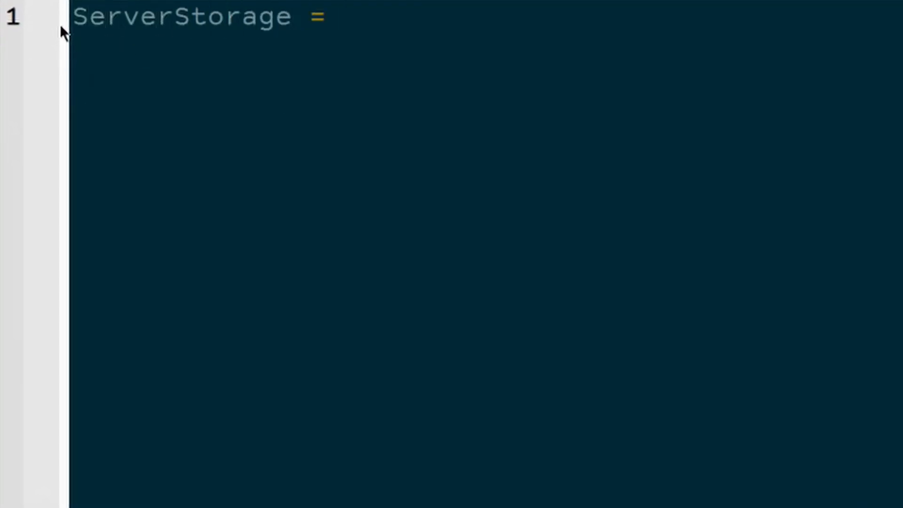
type("game:GetService(\"ServerStorage")
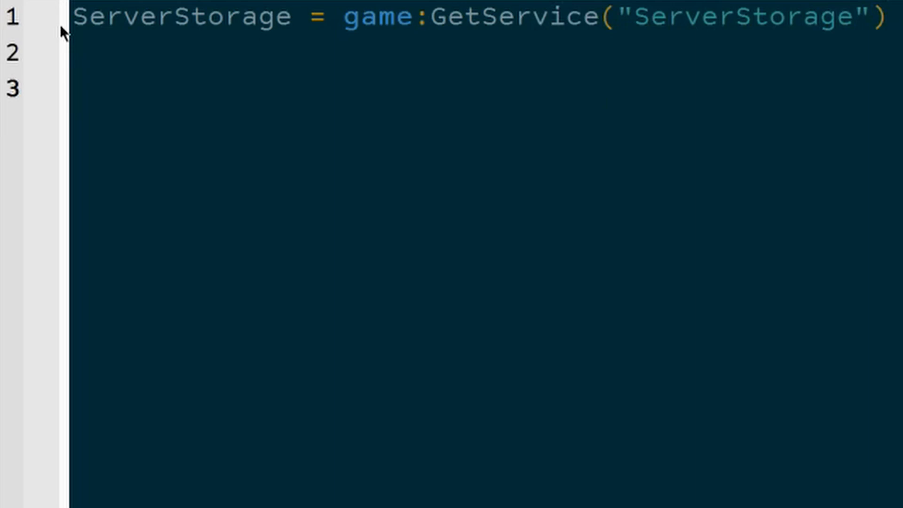
Declare spawner = script.Parent and medkit = ServerStorage:FindFirstChild("Medkit")
type("spawner = script.Parent")
type("m")
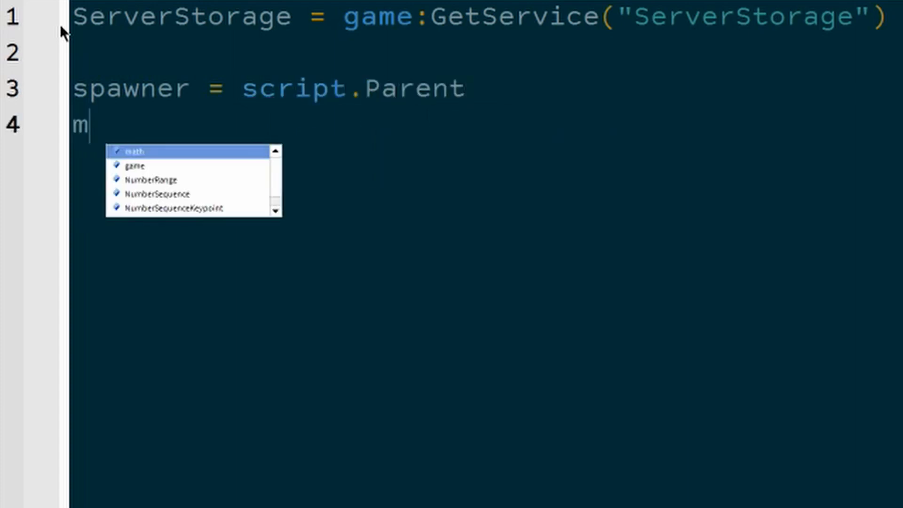
type("edkit = ServerStorag")
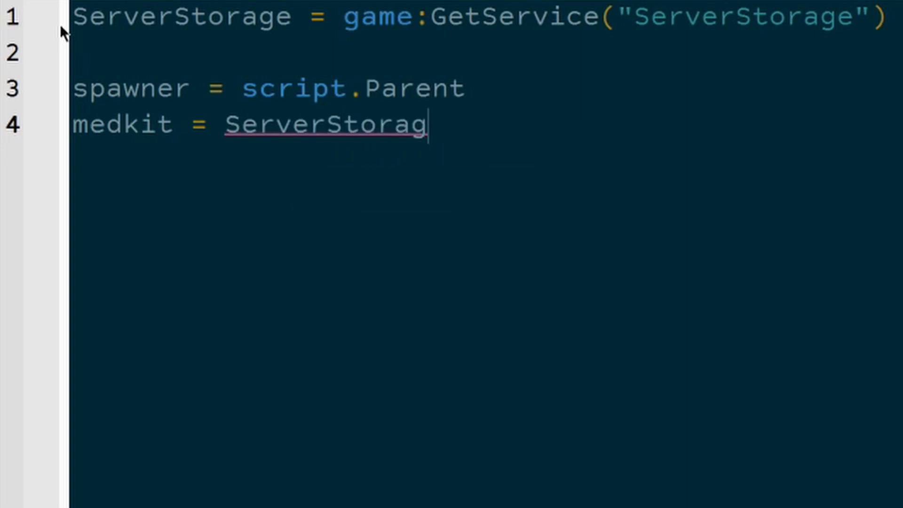
type("e")
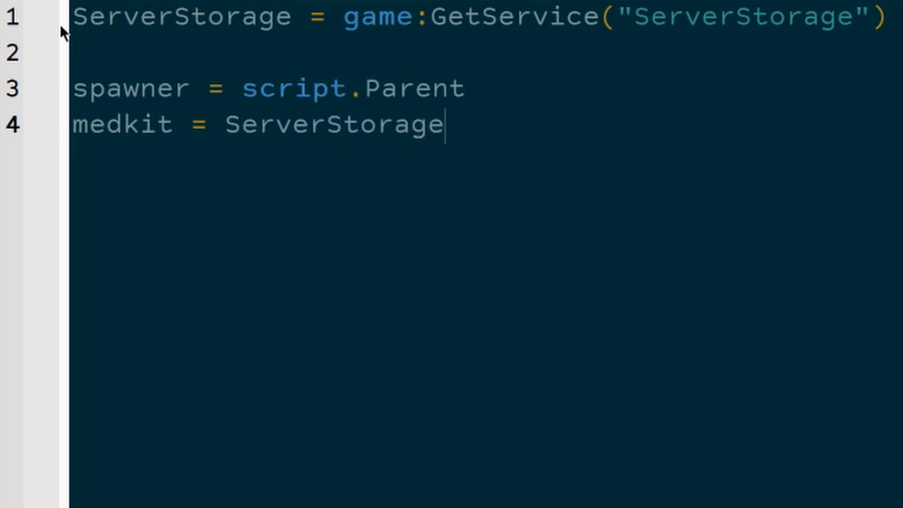
type(":FindFirstChild(\"Medkit")
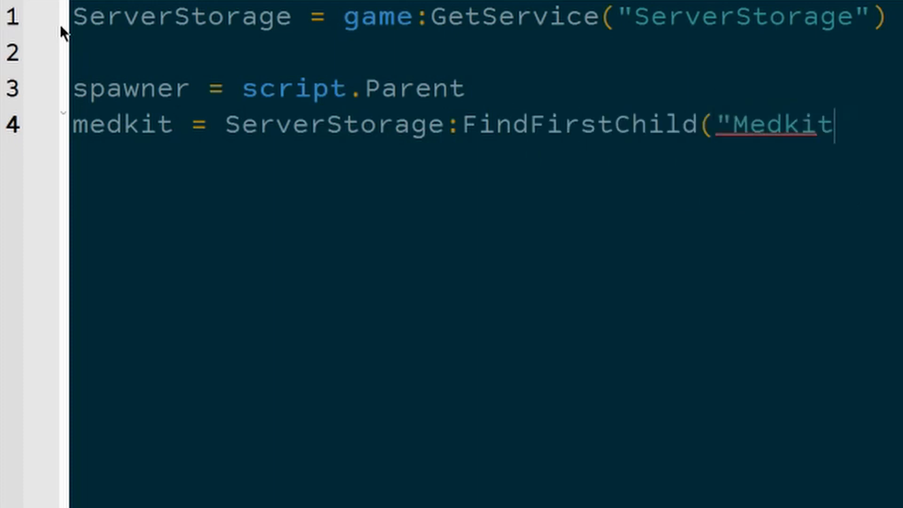
type("\")")
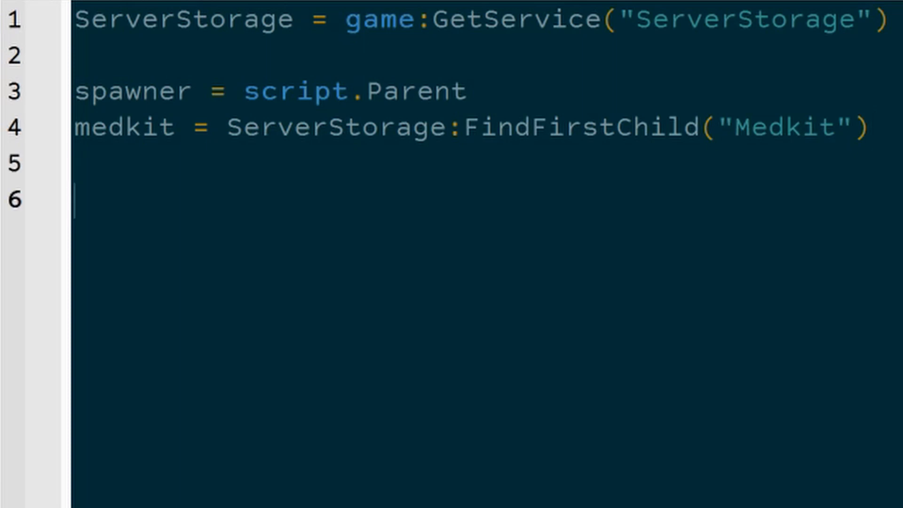
Write function Init() calling SpawnPowerup(), invoke Init(), and start an empty SpawnPowerup function
type("function INni")
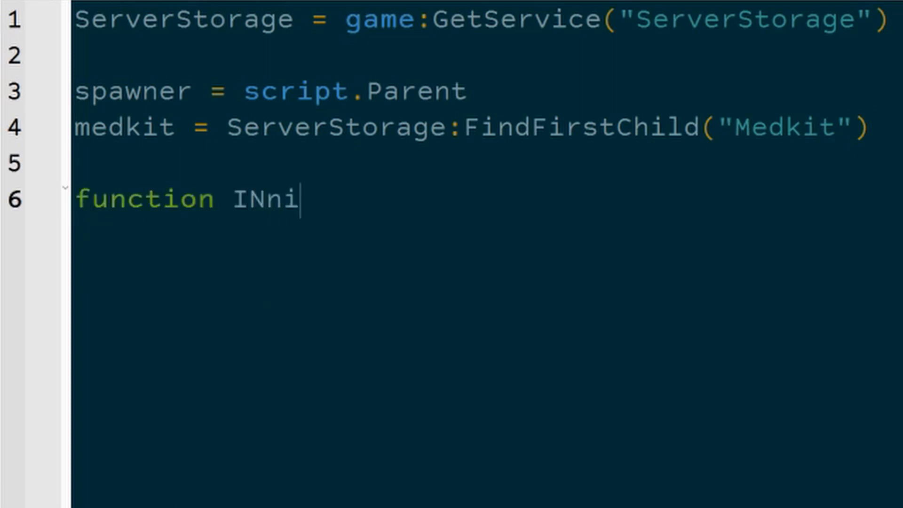
type("t()")
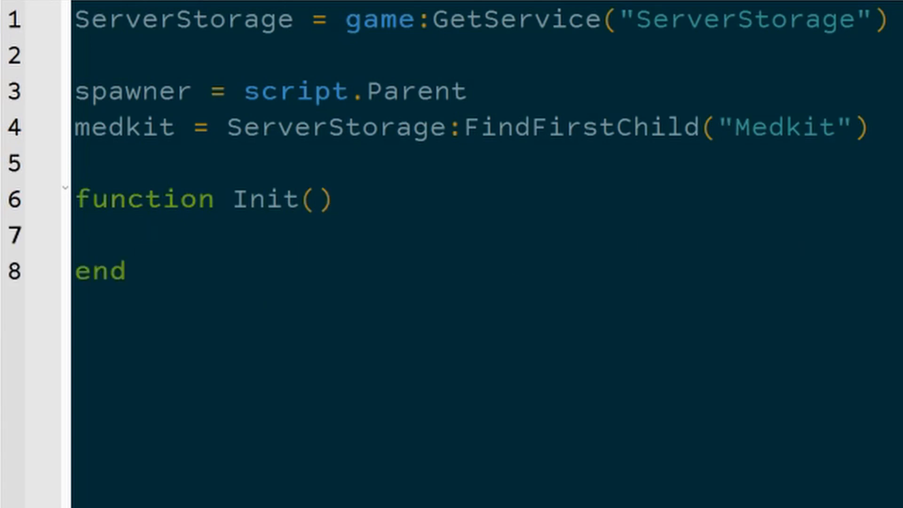
type("Init(")
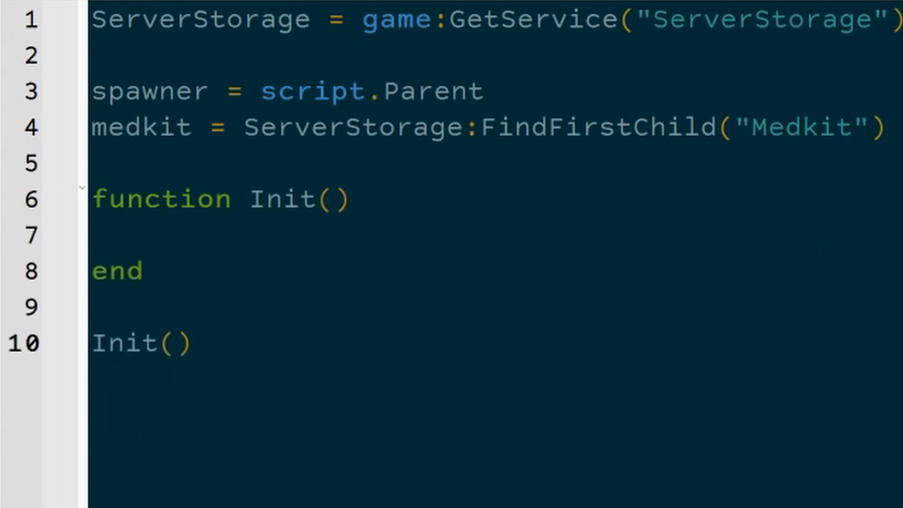
type("S")
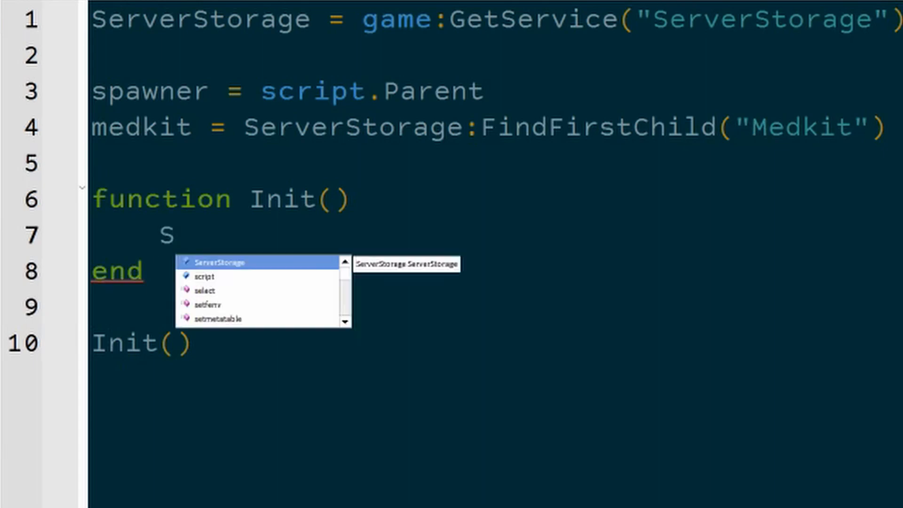
type("pawnPowerup(")
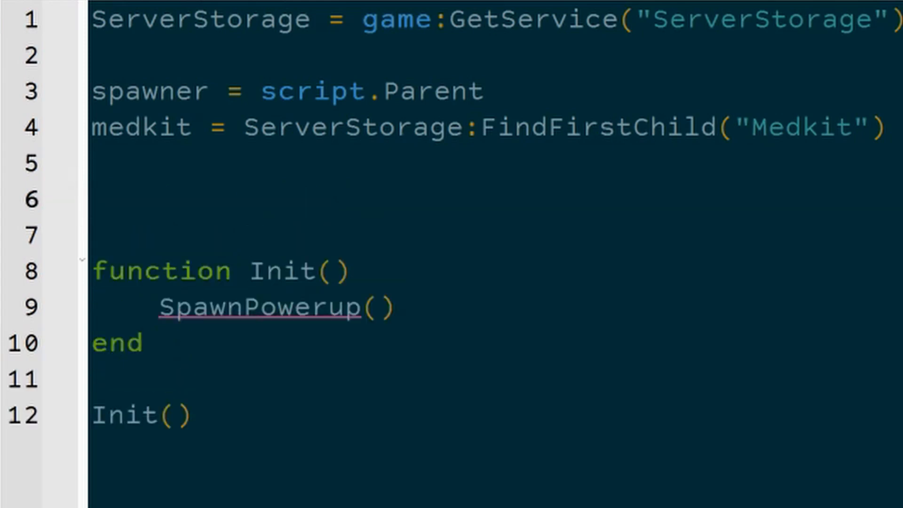
type("function SpawnPowerup(")
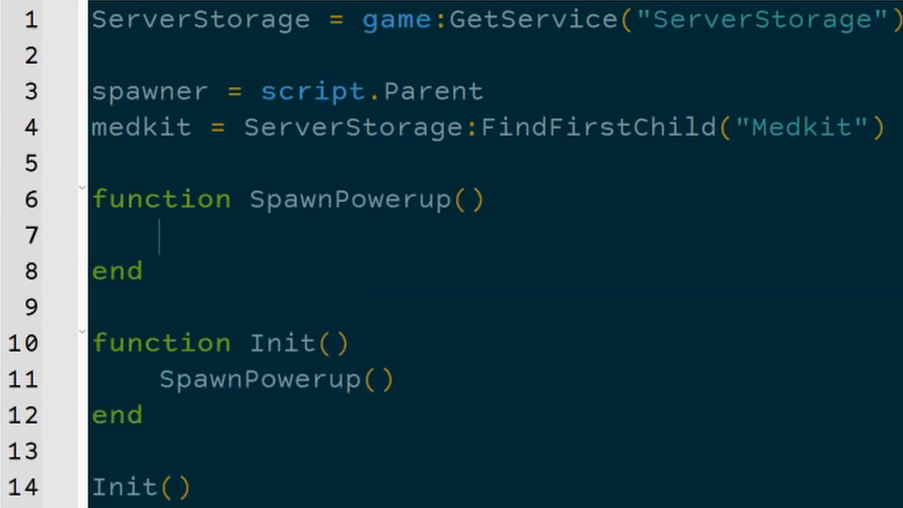
In SpawnPowerup, clone the Medkit into a local power variable with medkit:Clone()
type("local")
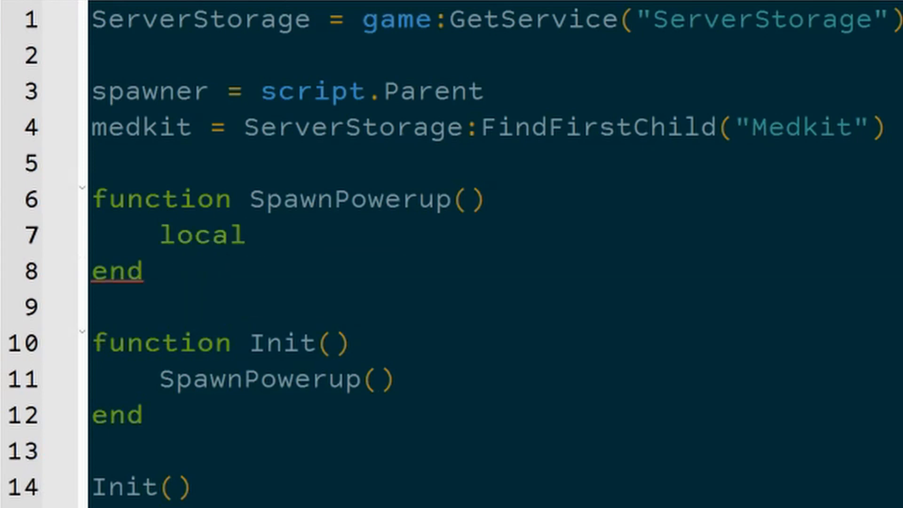
type("kit")
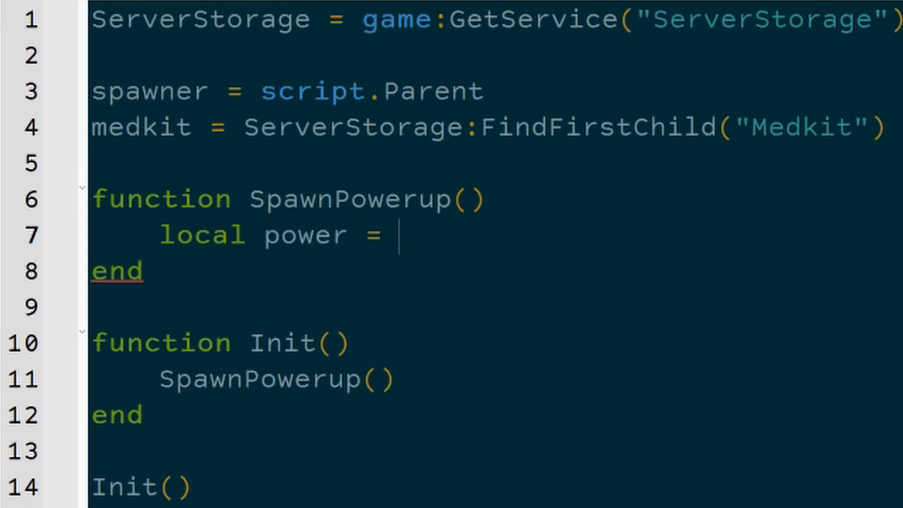
mouse_move(879, 299)
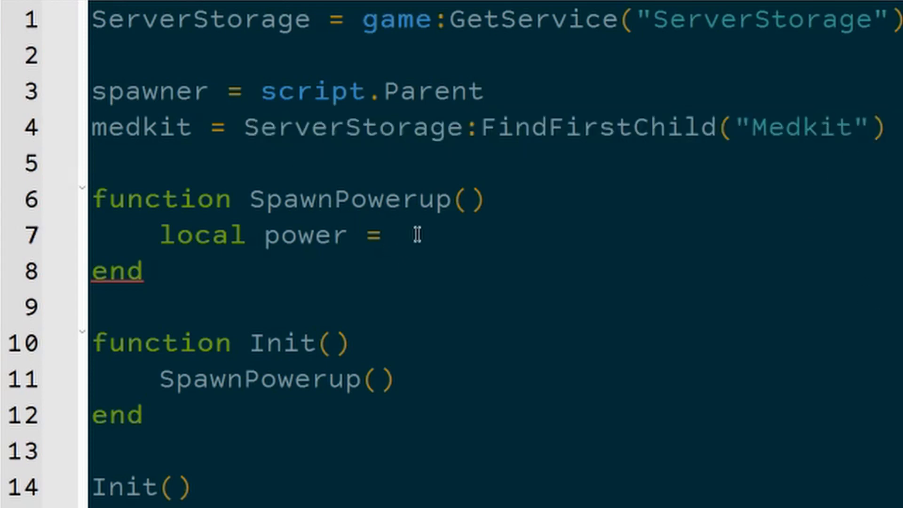
type("medk")
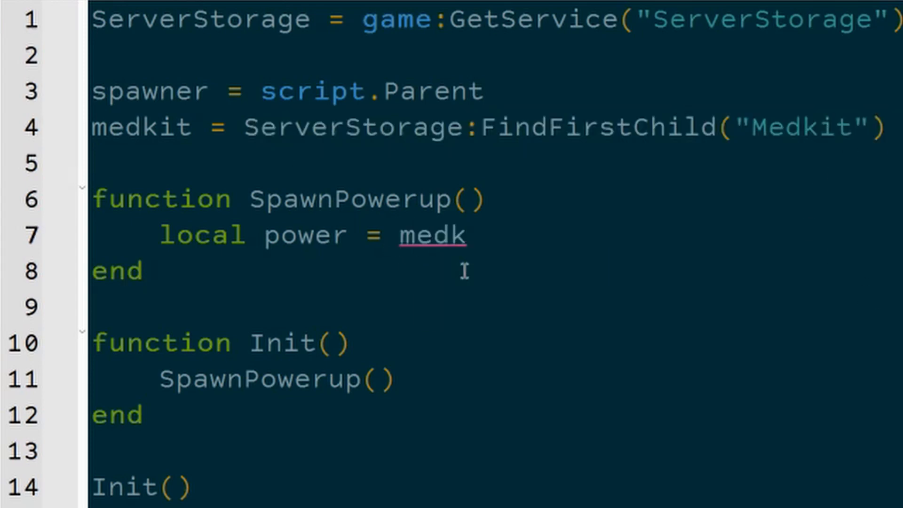
type("it")
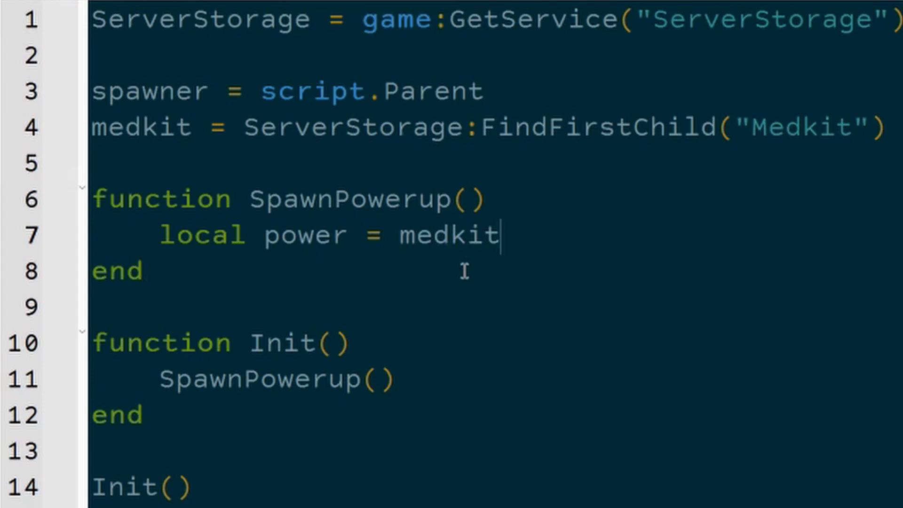
type(".Clo")
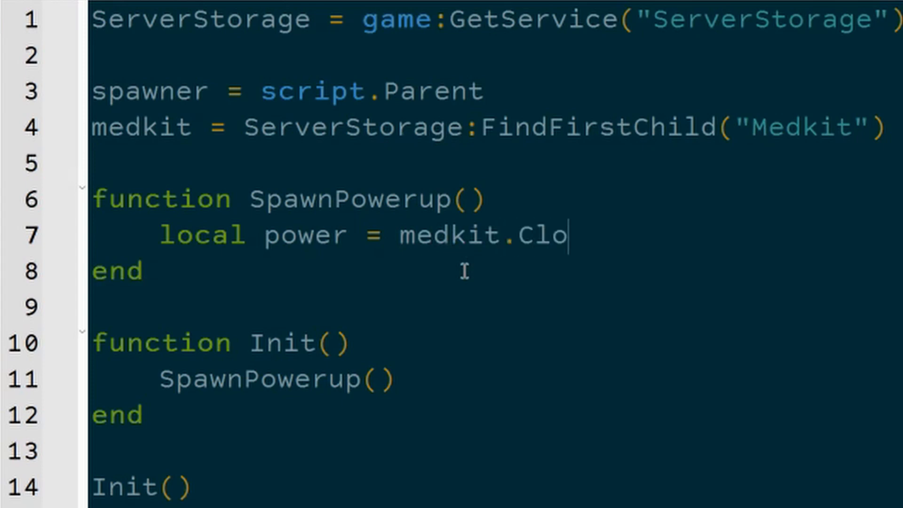
type("ne()")
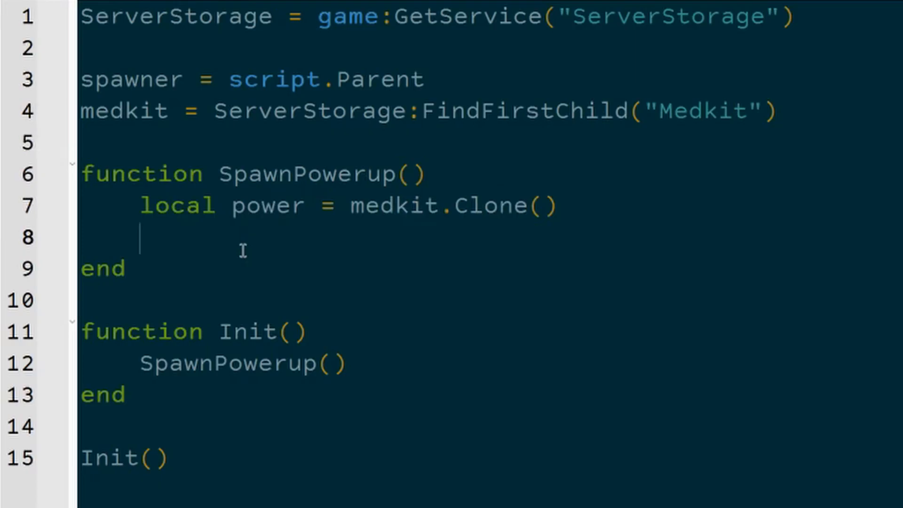
Set power.Position = spawner.Position and power.Parent = spawner
type("power.P")
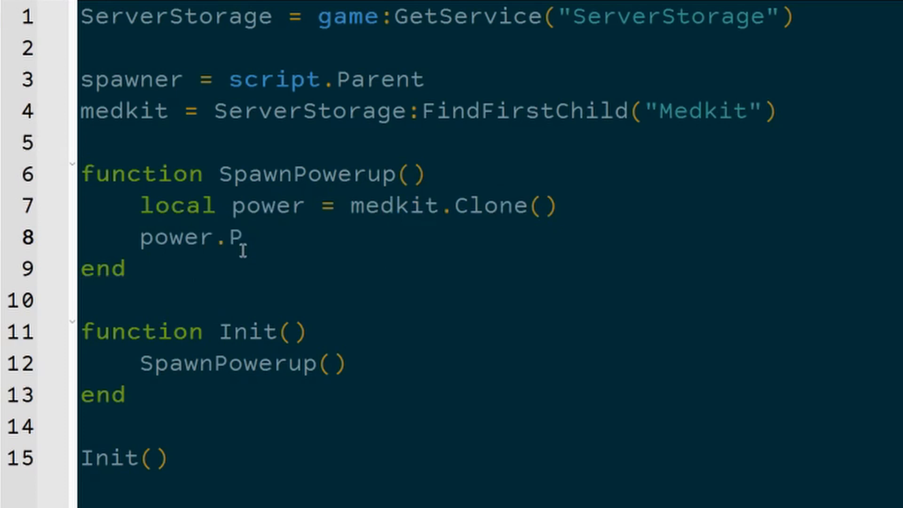
type("osition =")
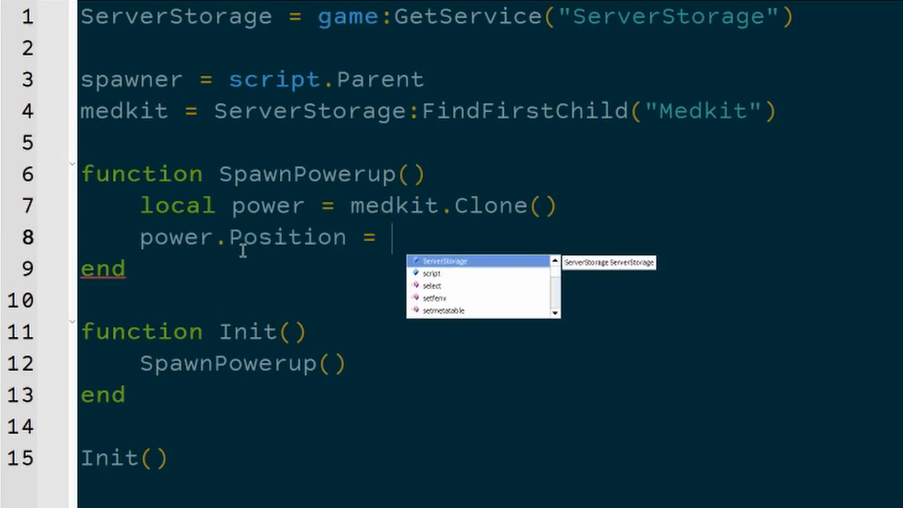
type("spawner.Position")
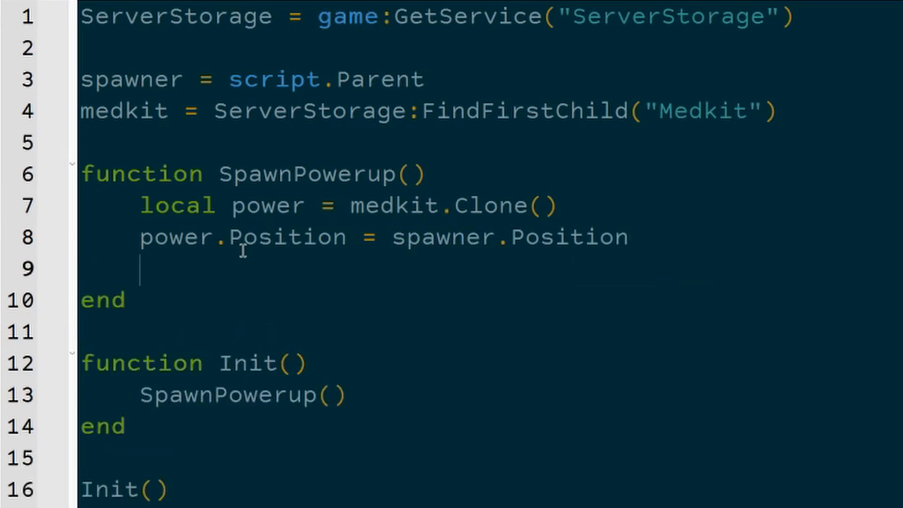
type("power.")
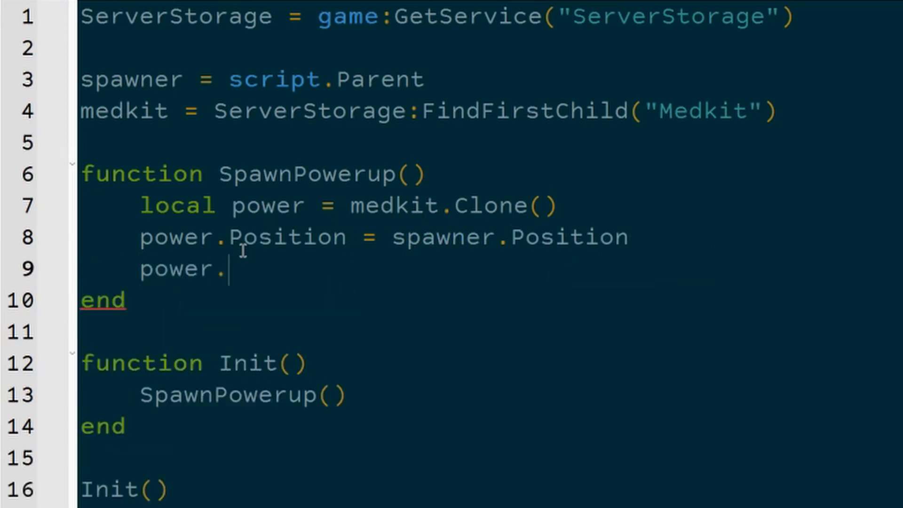
type("Parent")
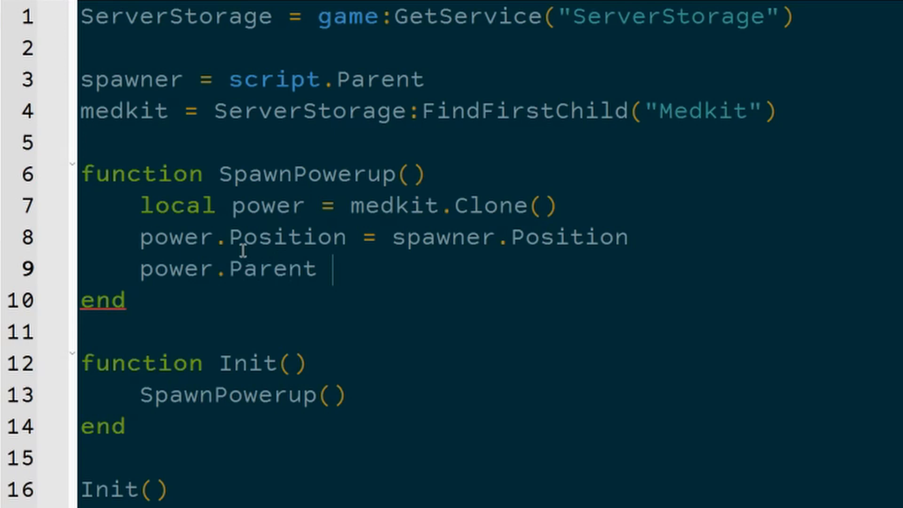
type("= spawner")
left_click(488, 237)
type(" + Vector3")
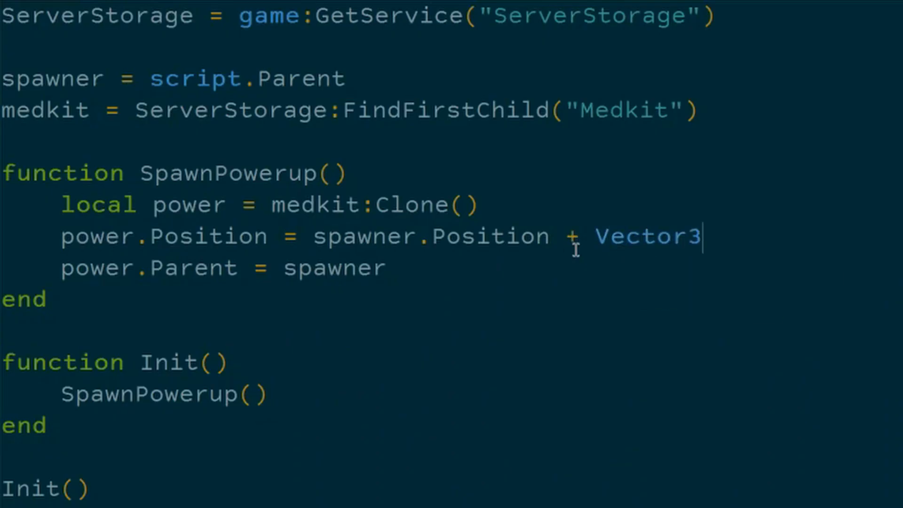
Offset the spawn position with + Vector3.new(0, 3, 0) so the medkit sits 3 studs up
type(".new(")
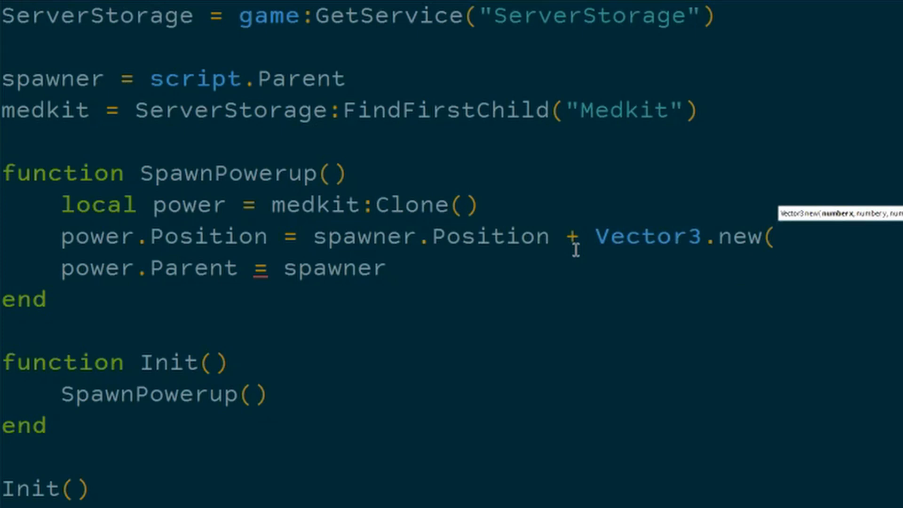
type("0, 3, 0")
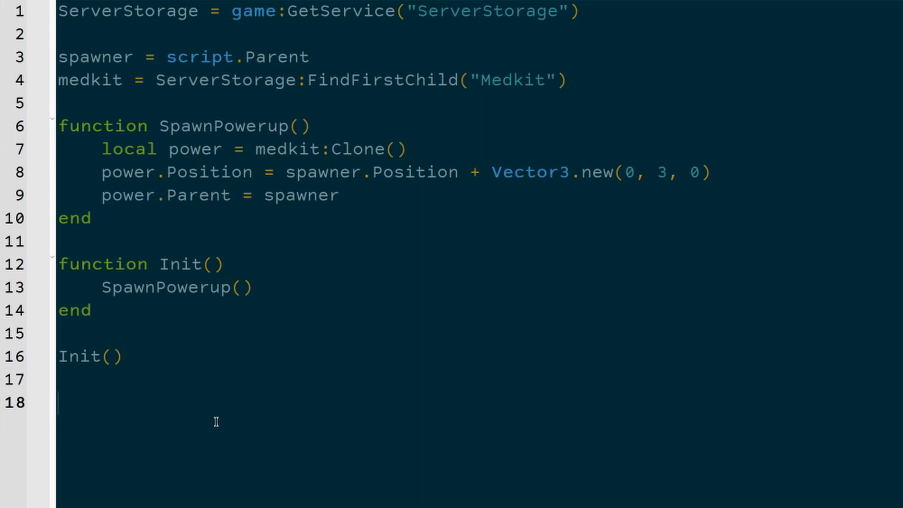
Add spawner.ChildRemoved:Connect(function(child) ... end) with an empty body after Init()
type("spawner.")
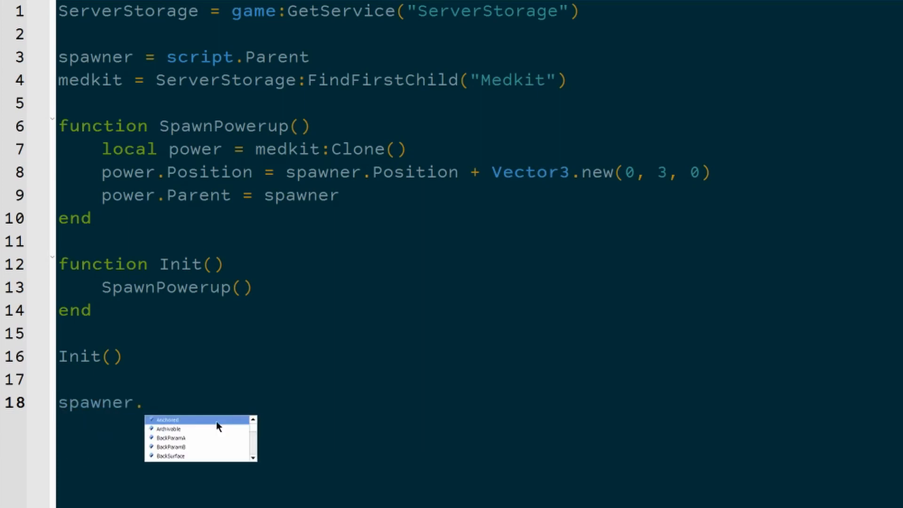
type("ChildRemoved:Connect(function")
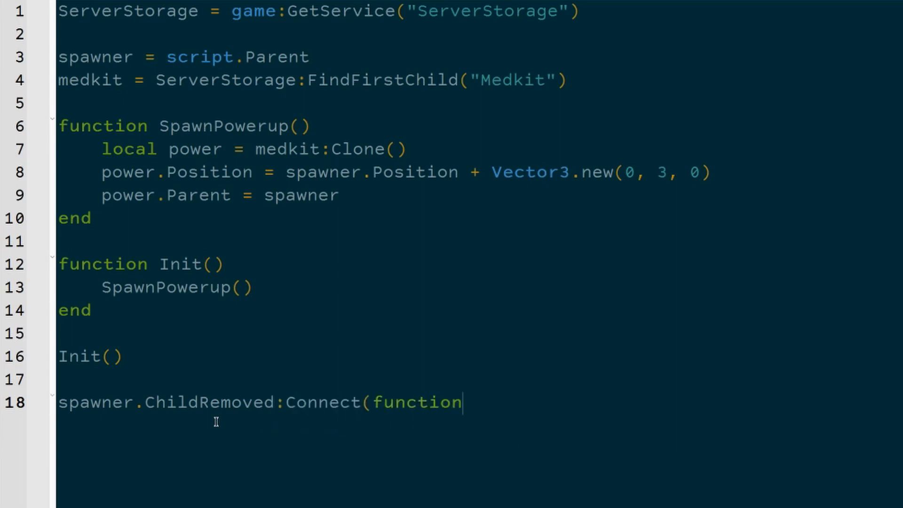
type("(child")
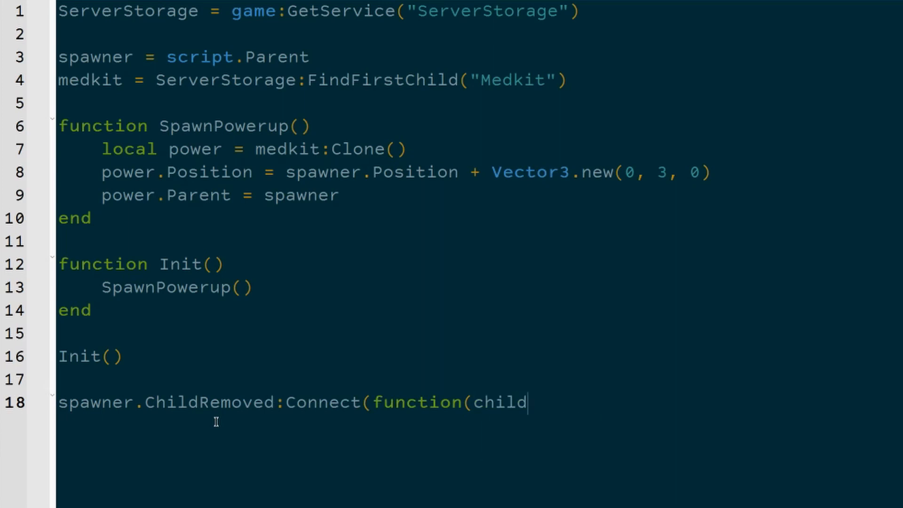
type(")")
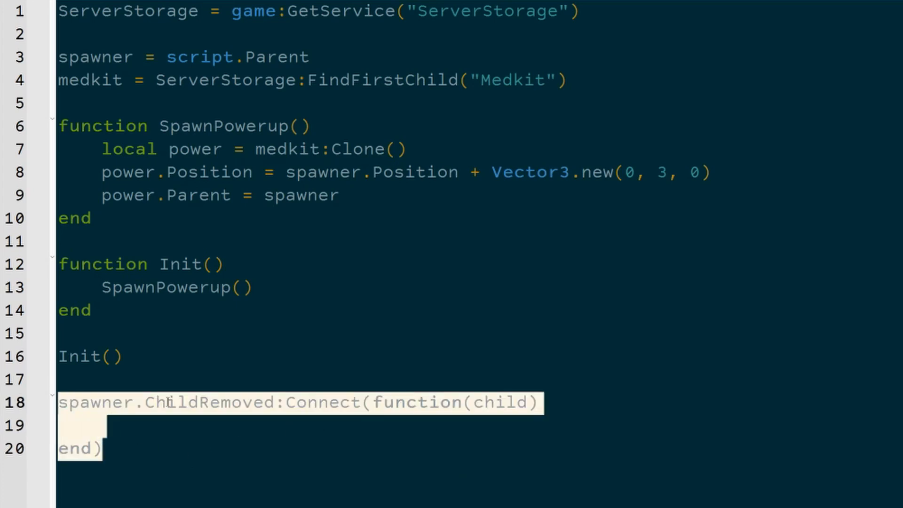
double_click(207, 402)
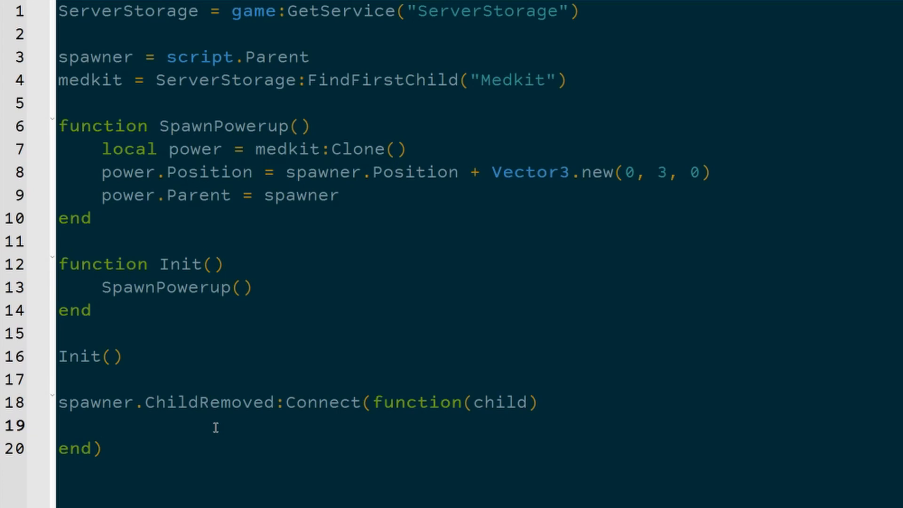
Inside the handler, call SpawnPowerup() when child.name == "Medkit"
left_click(104, 426)
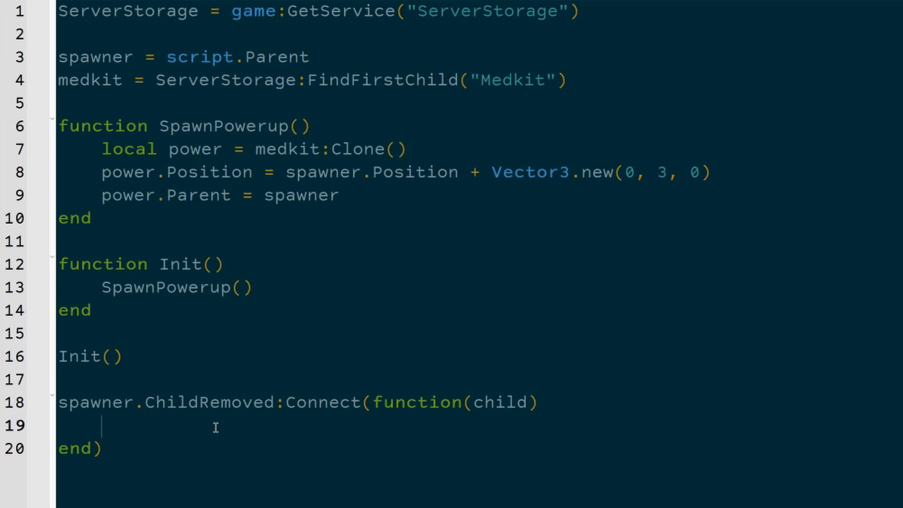
type("if")
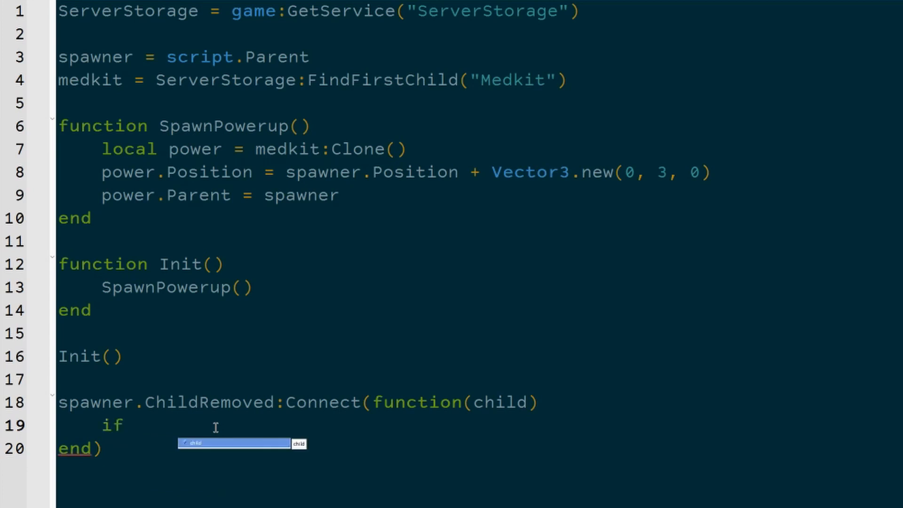
type("child.name == \"")
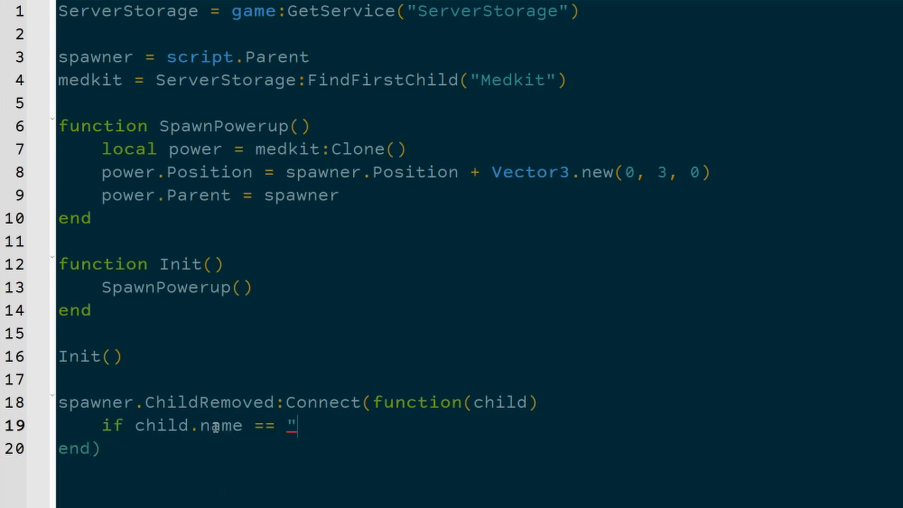
type("Medkit\" th")
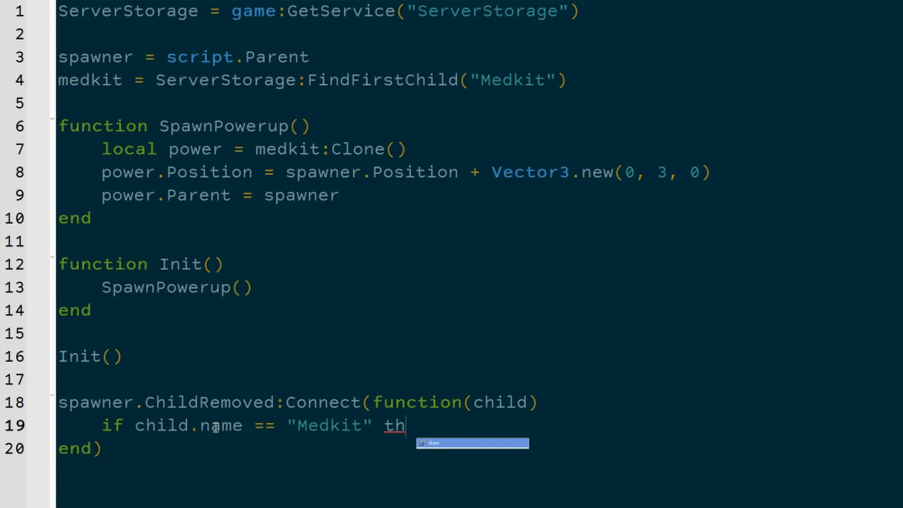
key("Return")
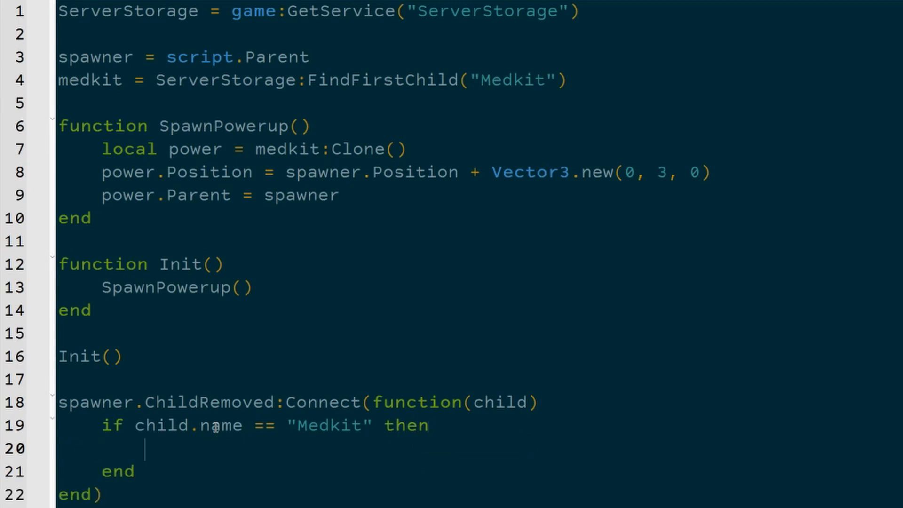
type("SpawnPowerup(")
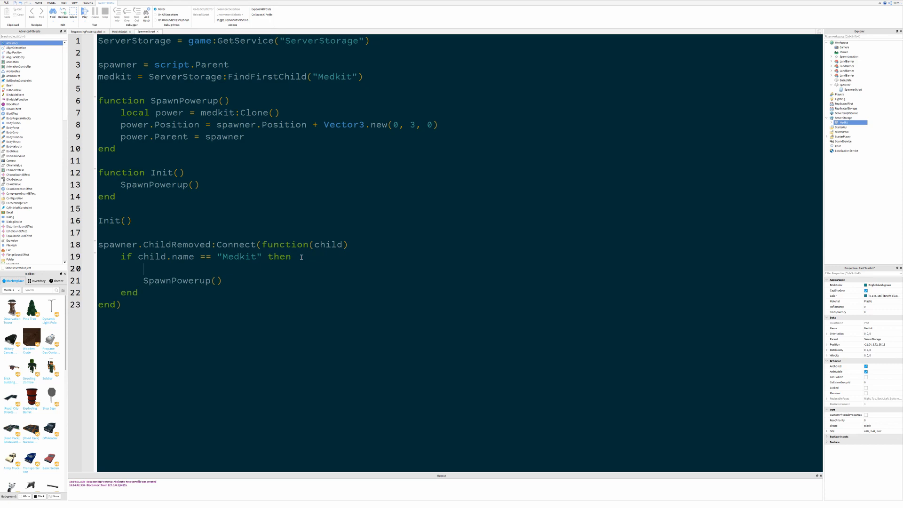
mouse_move(298, 242)
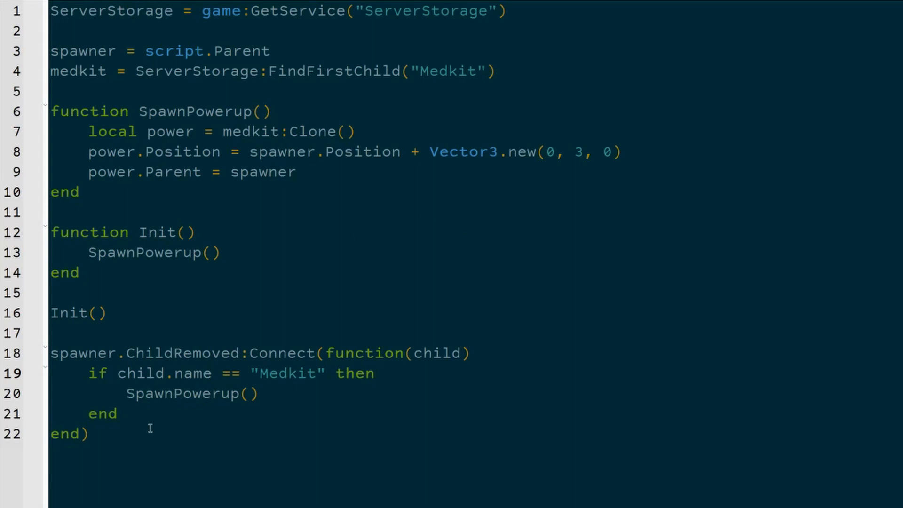
Add wait(WAIT_TIME) before SpawnPowerup() and define WAIT_TIME = 2 near the top
type("wait(")
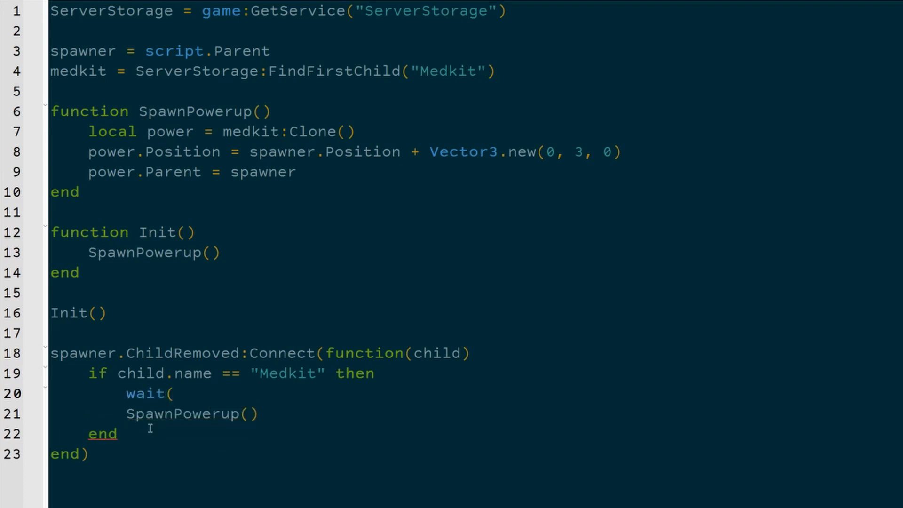
type("WAIT_TIME")
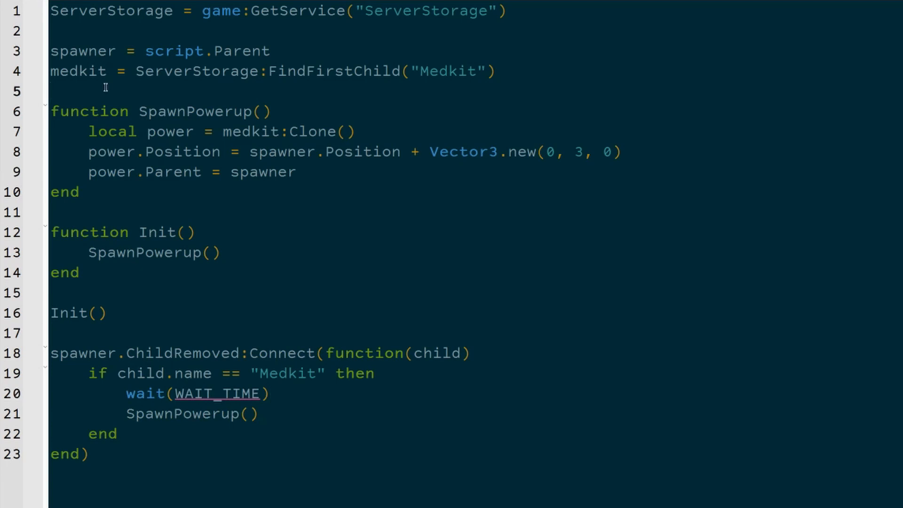
type("WAIT_TIM")
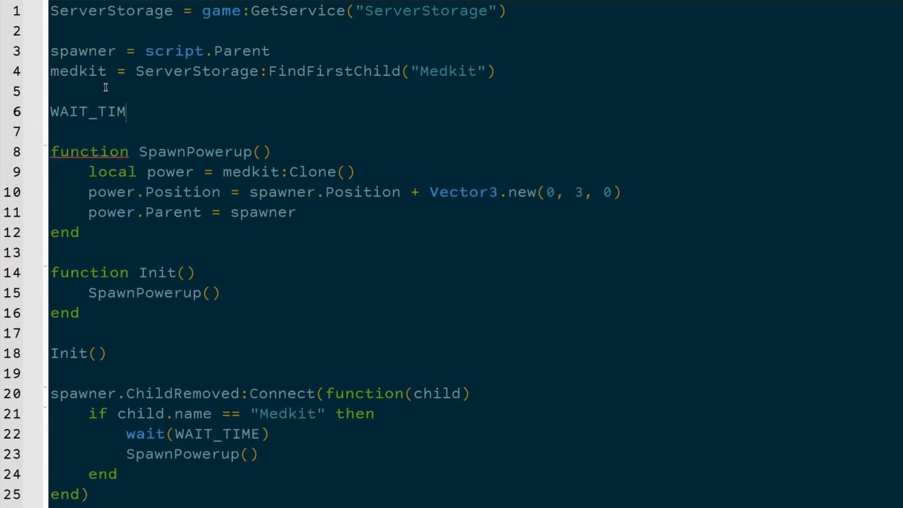
type("E =")
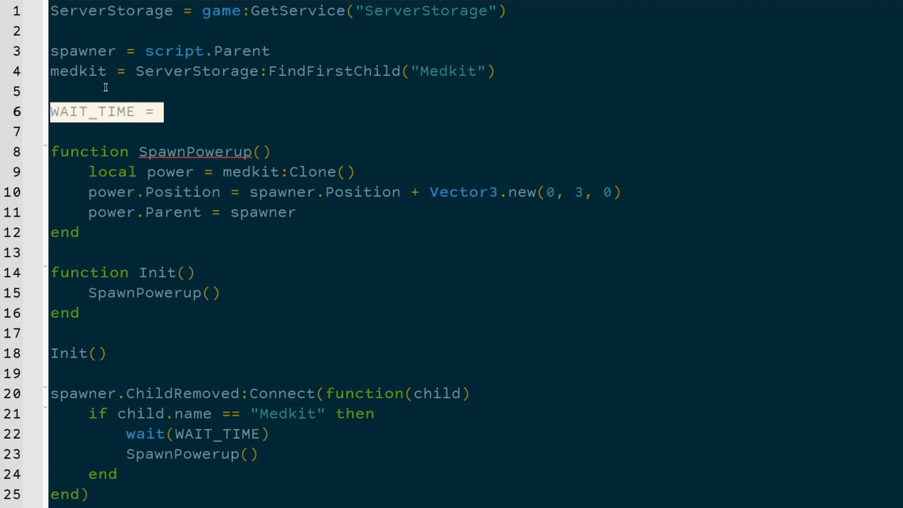
left_click(167, 111)
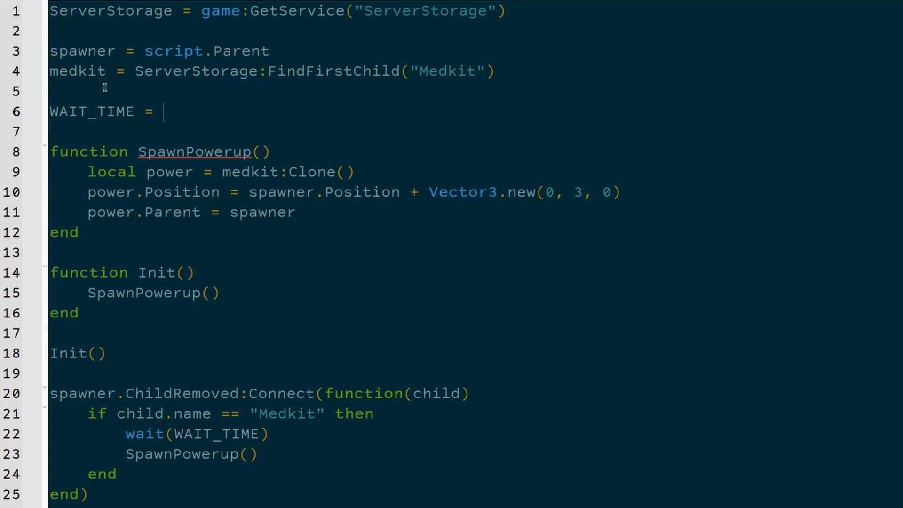
type("2")
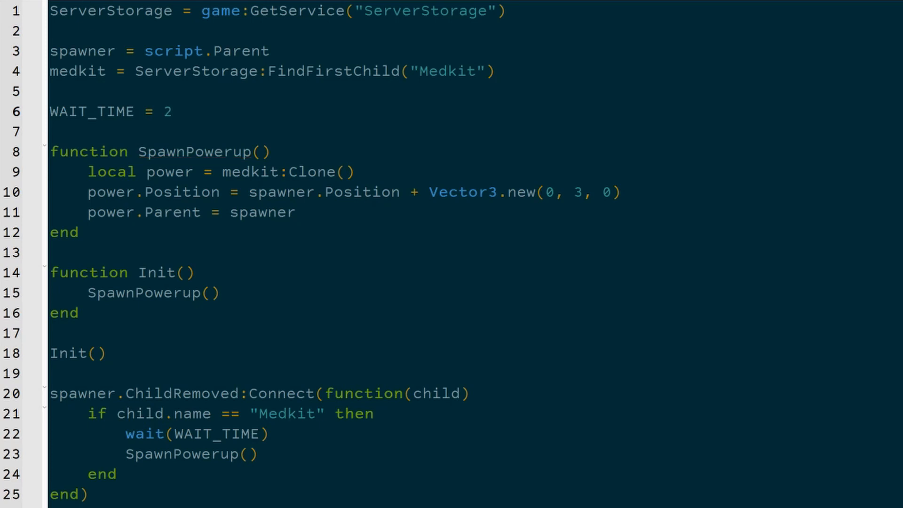